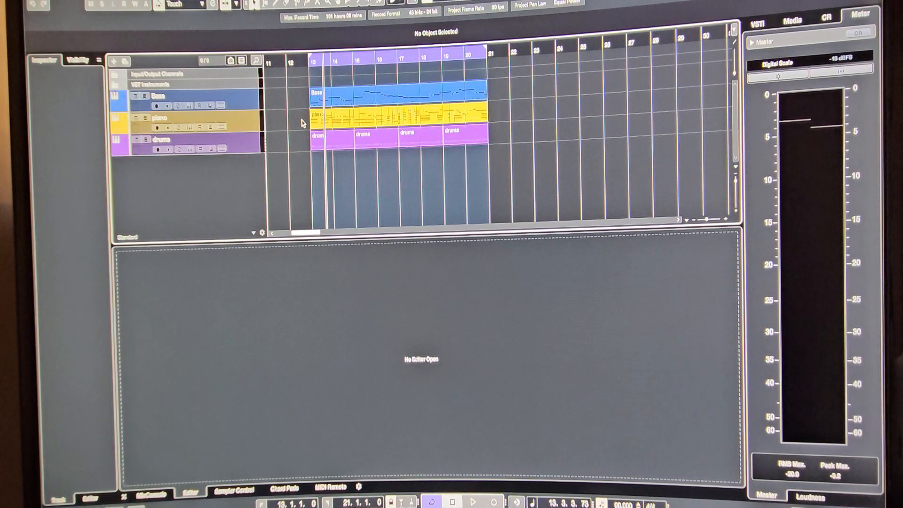
# Step: Play the bass, piano and drums arrangement, then stop playback
pyautogui.click(470, 502)
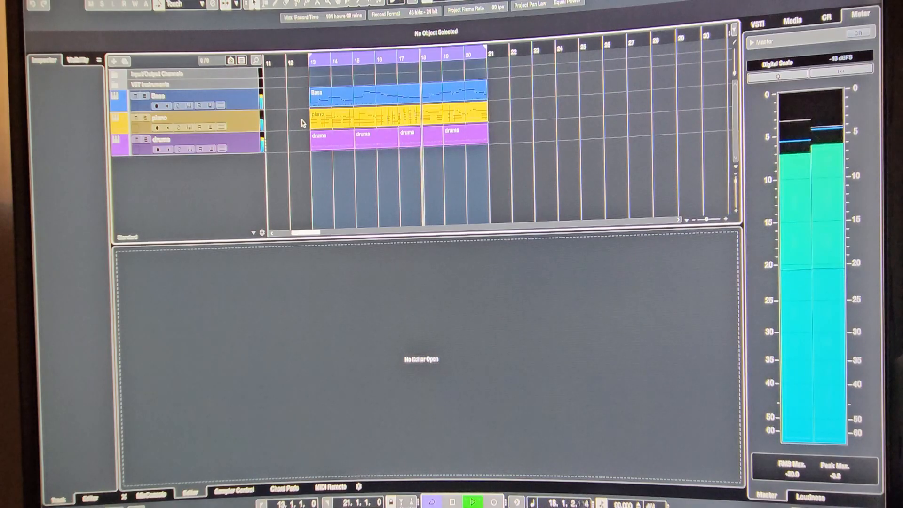
pyautogui.click(472, 502)
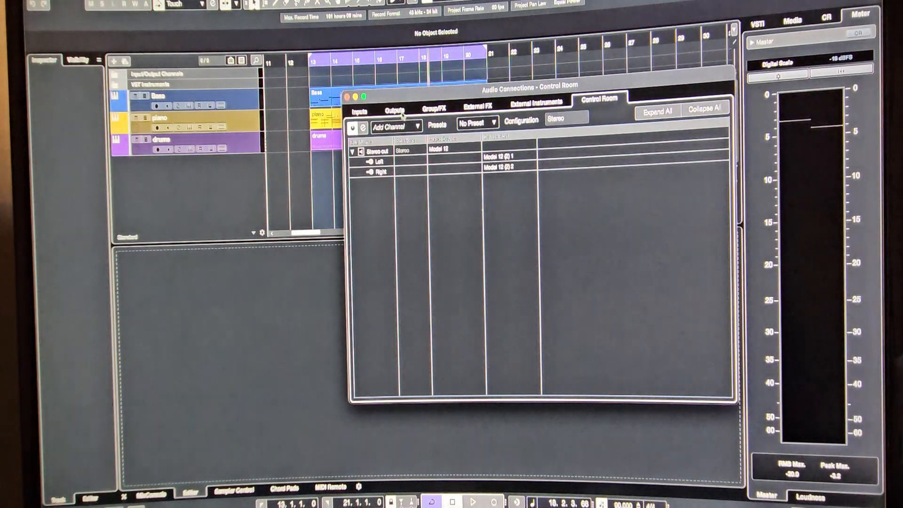
# Step: Add a mono output bus and rename it Bass
pyautogui.click(396, 110)
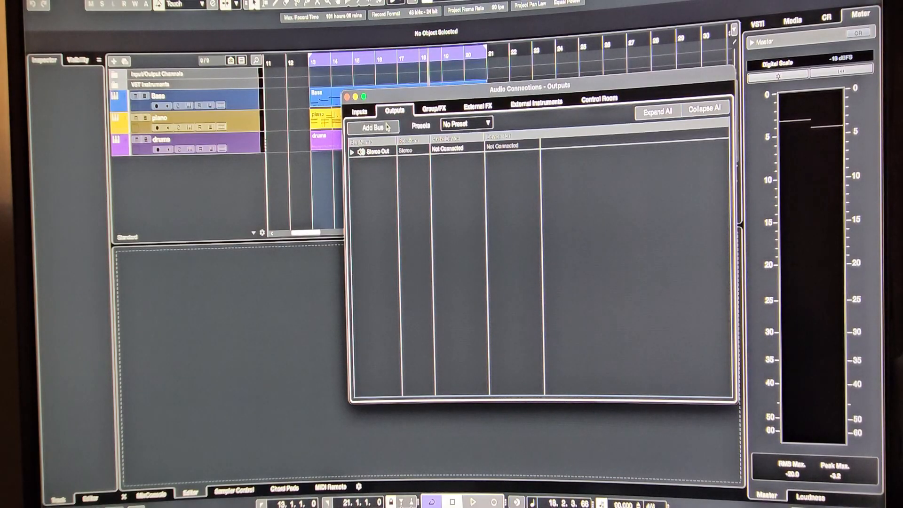
pyautogui.click(371, 127)
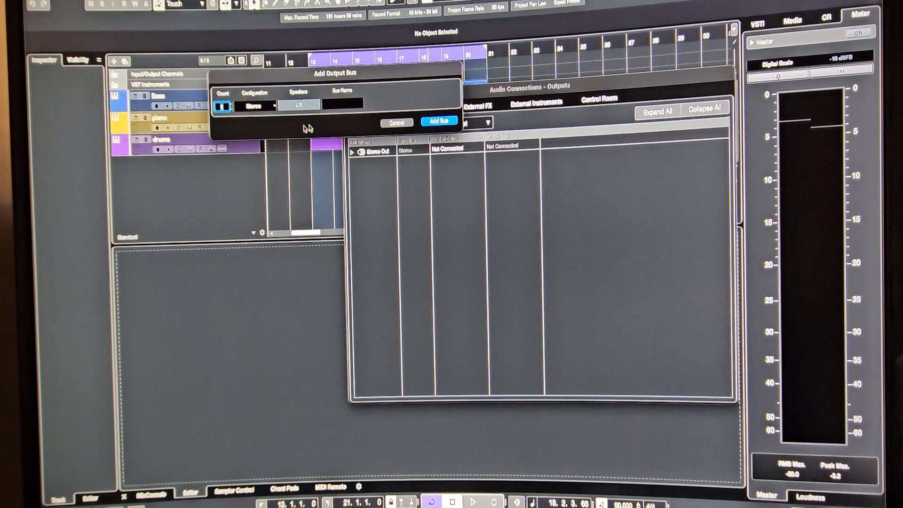
pyautogui.click(257, 104)
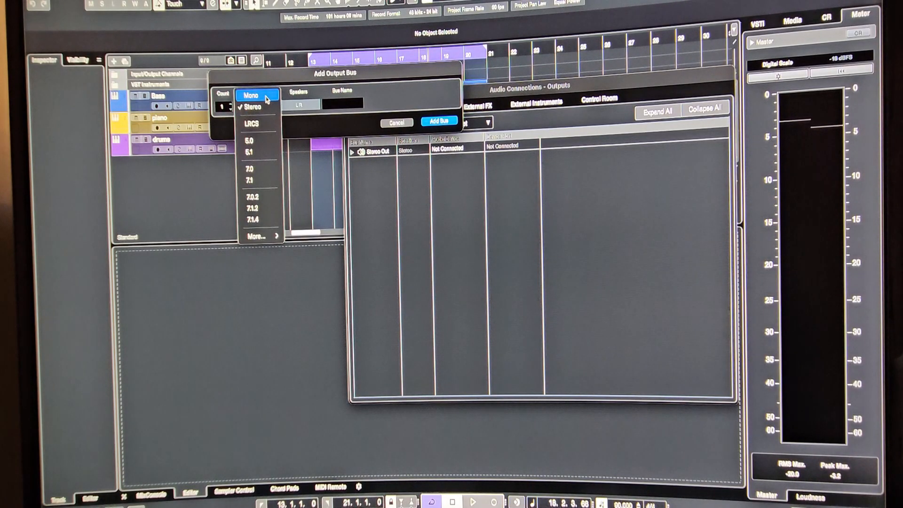
pyautogui.click(250, 95)
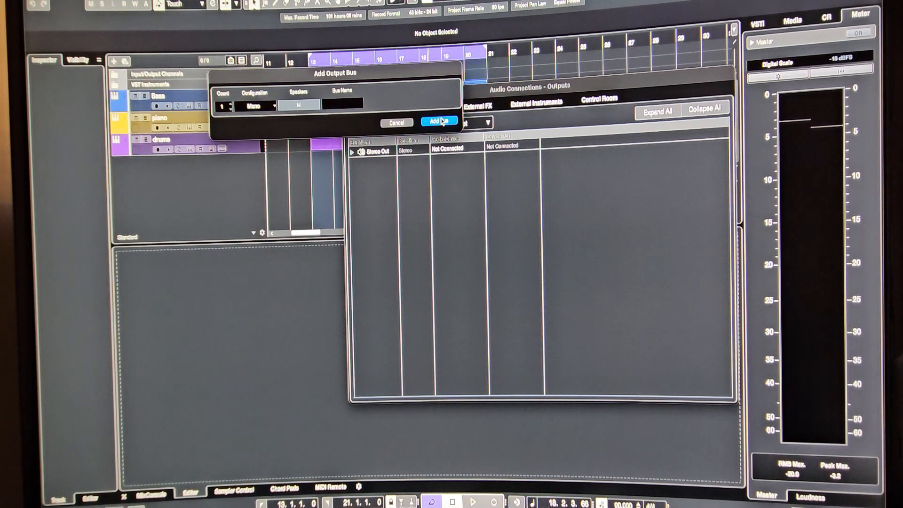
pyautogui.click(439, 121)
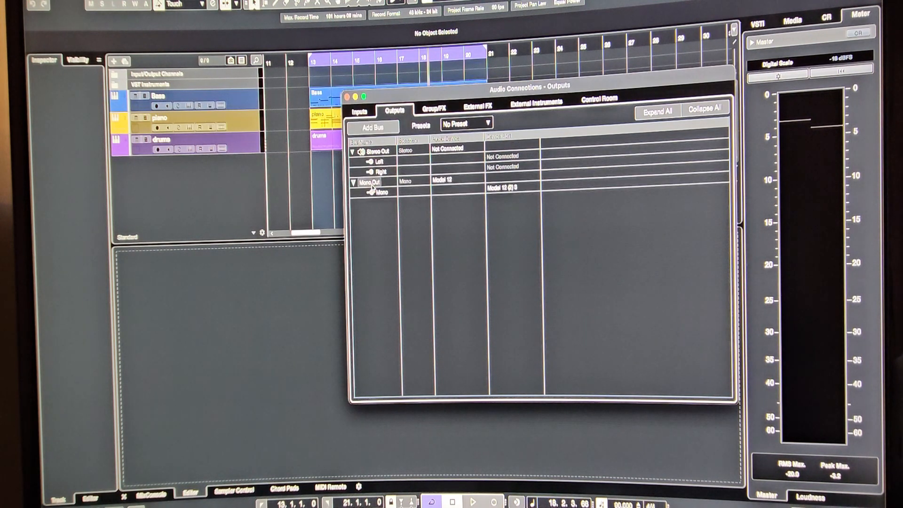
pyautogui.click(373, 182)
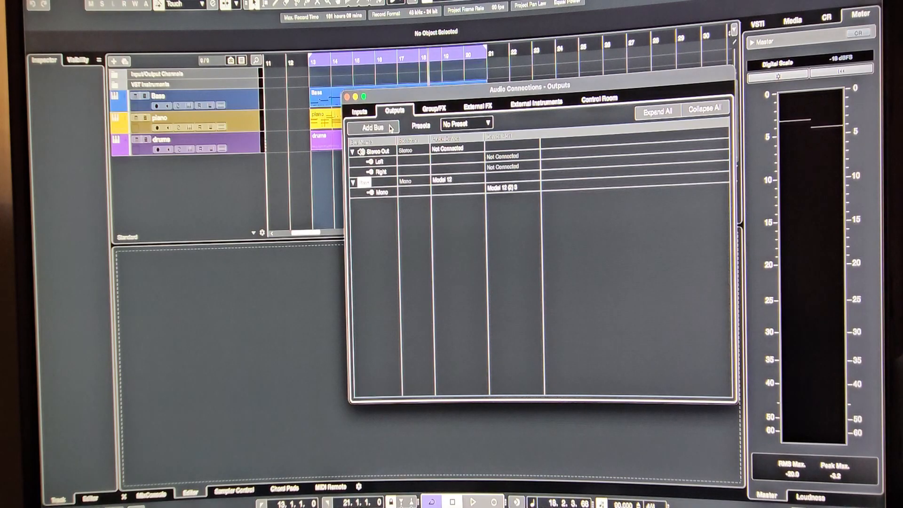
# Step: Add two stereo output buses
pyautogui.click(372, 127)
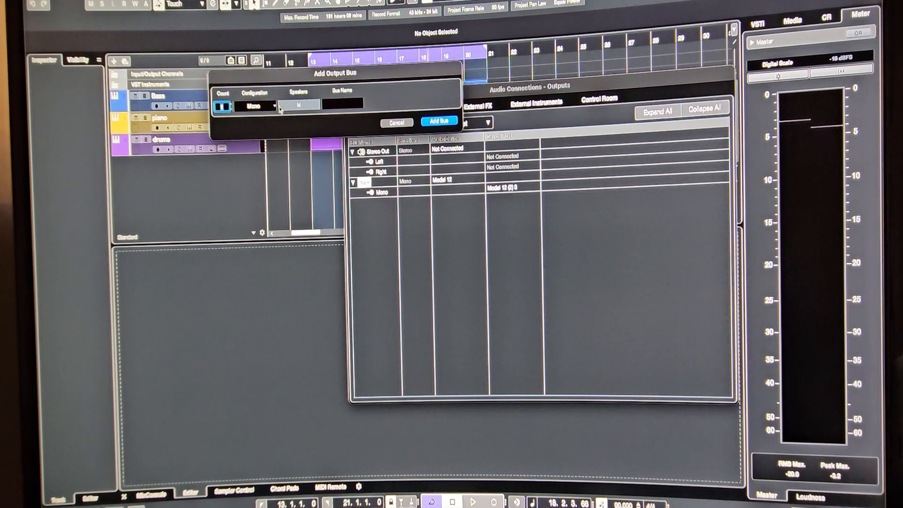
pyautogui.click(258, 105)
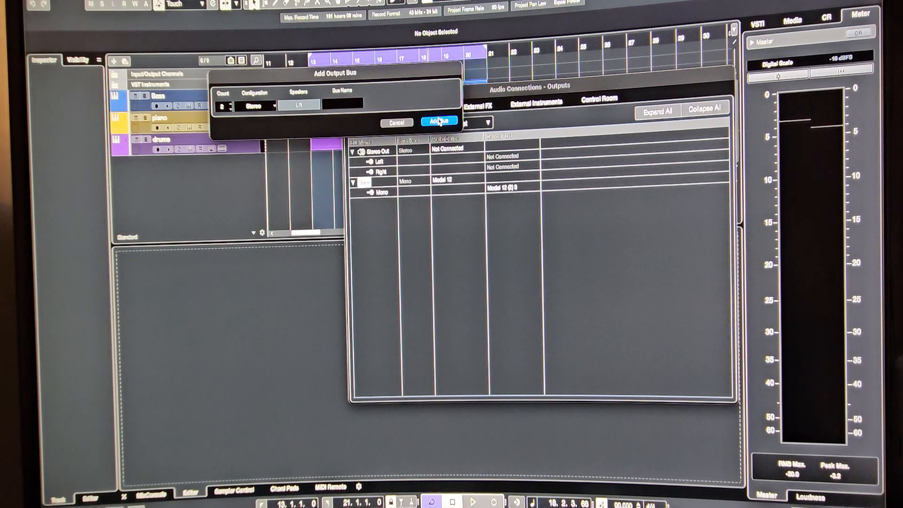
pyautogui.click(439, 122)
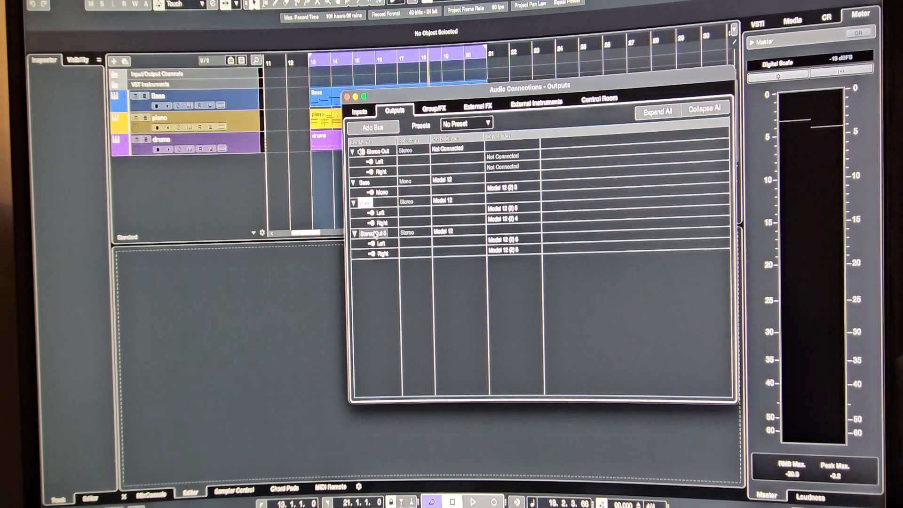
# Step: Rename the last stereo bus Drums and send Bass to its own Model 12 output
pyautogui.doubleClick(373, 232)
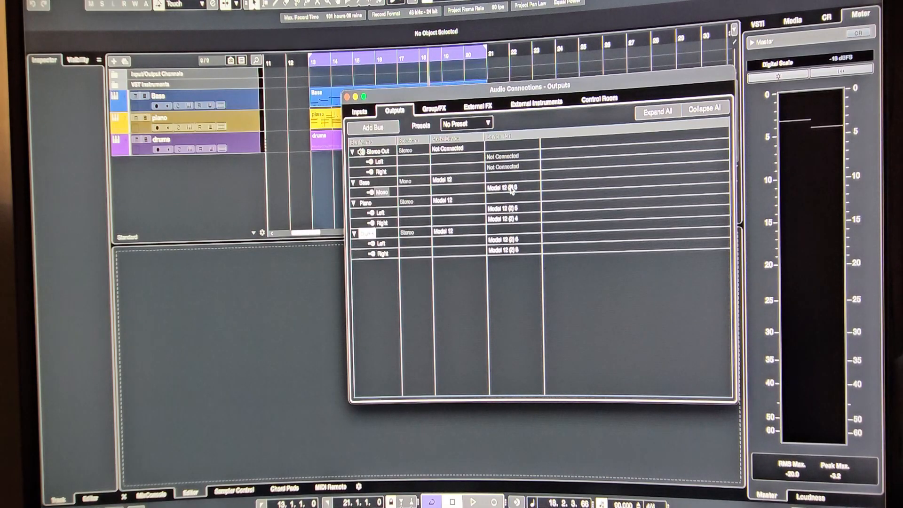
pyautogui.click(504, 188)
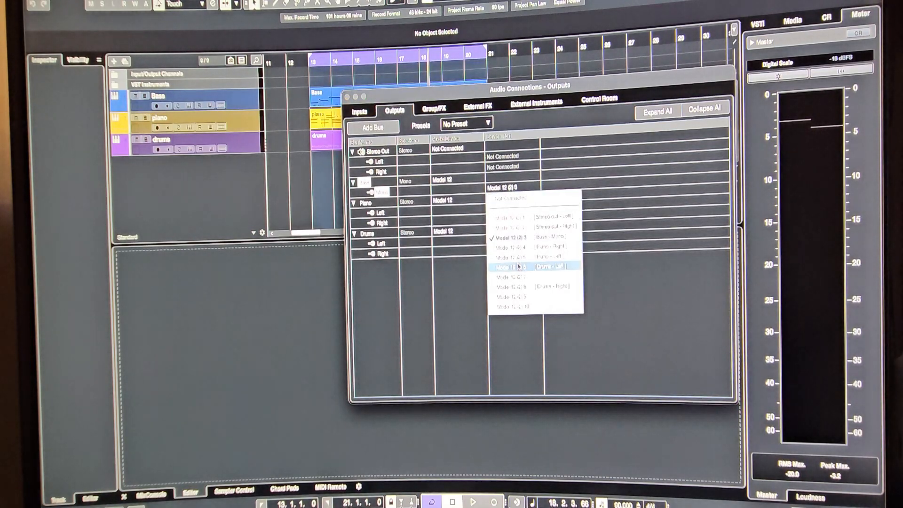
pyautogui.click(518, 267)
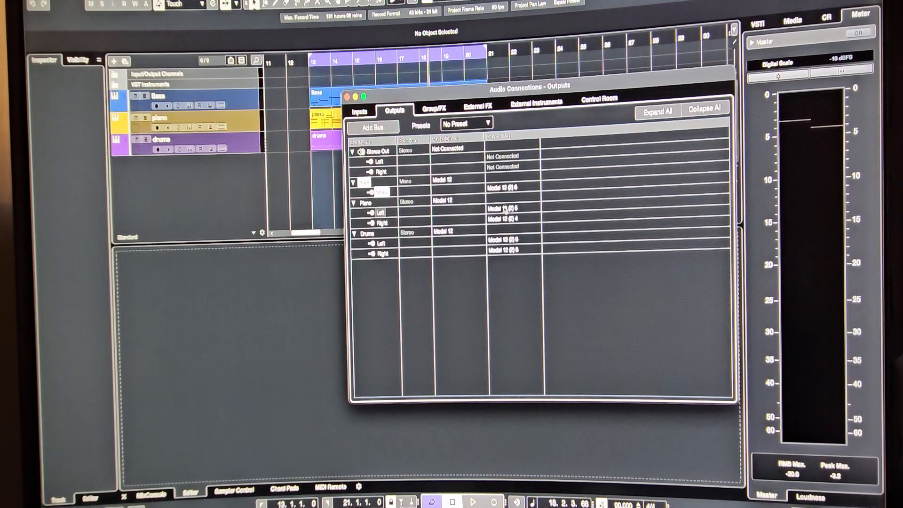
# Step: Patch Piano left/right and Drums to separate Model 12 outputs, channels 7–10
pyautogui.click(504, 208)
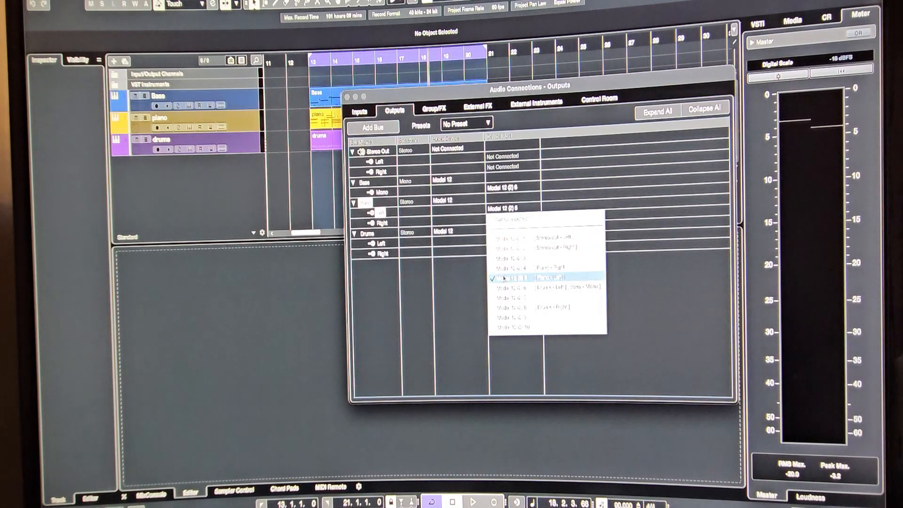
pyautogui.click(536, 279)
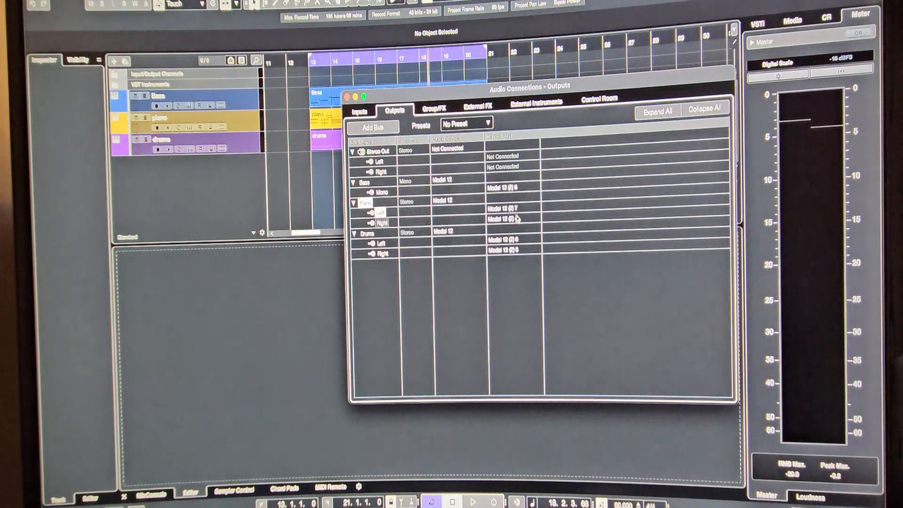
pyautogui.click(504, 218)
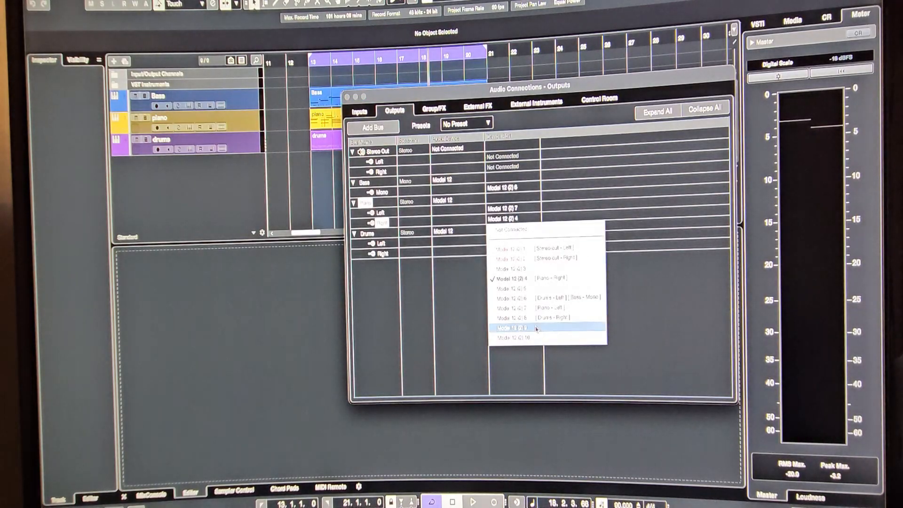
pyautogui.click(521, 329)
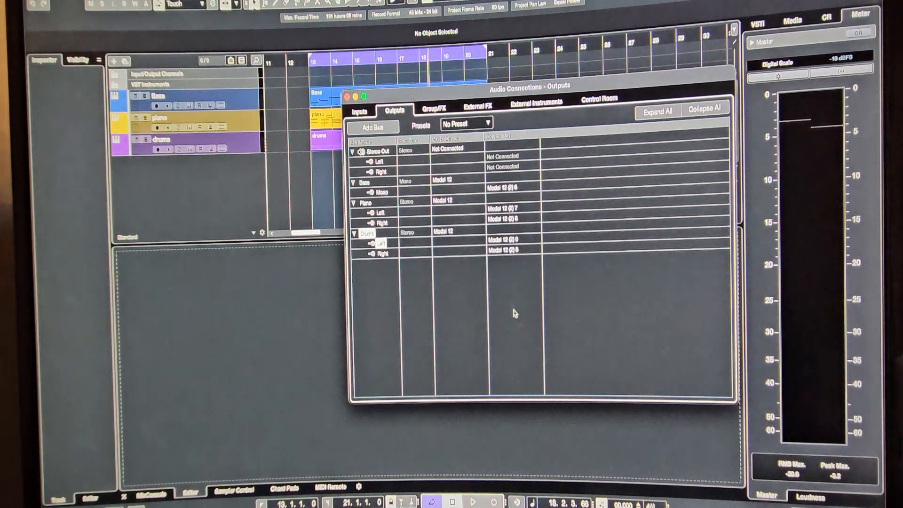
pyautogui.click(510, 250)
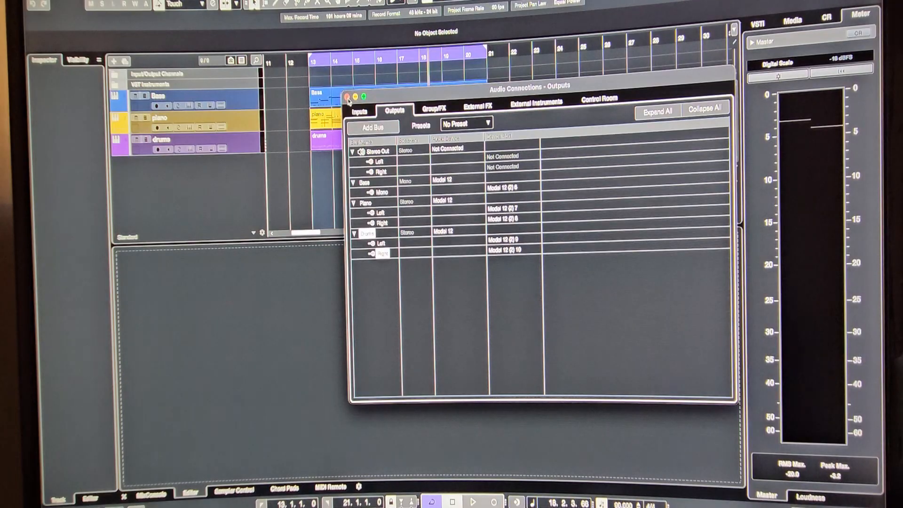
pyautogui.click(347, 96)
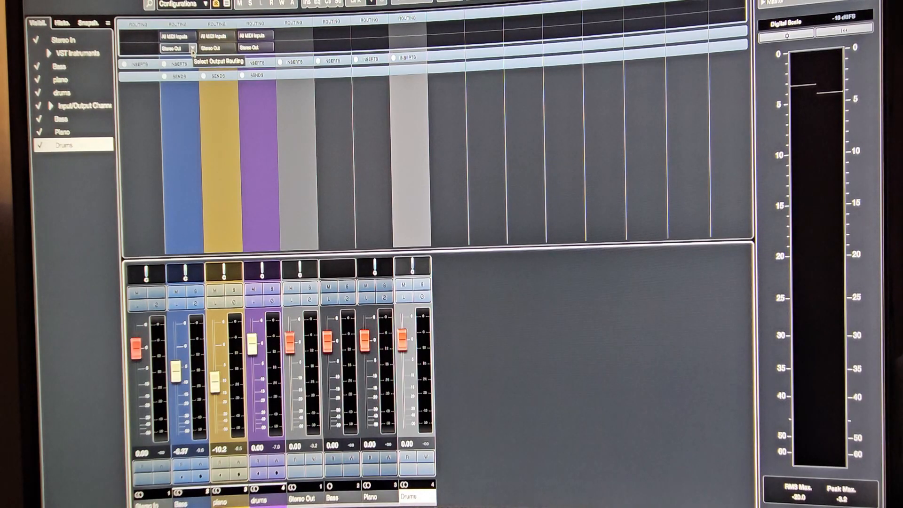
# Step: Route the piano track to the Piano bus and the drums track to the Drums bus
pyautogui.click(178, 47)
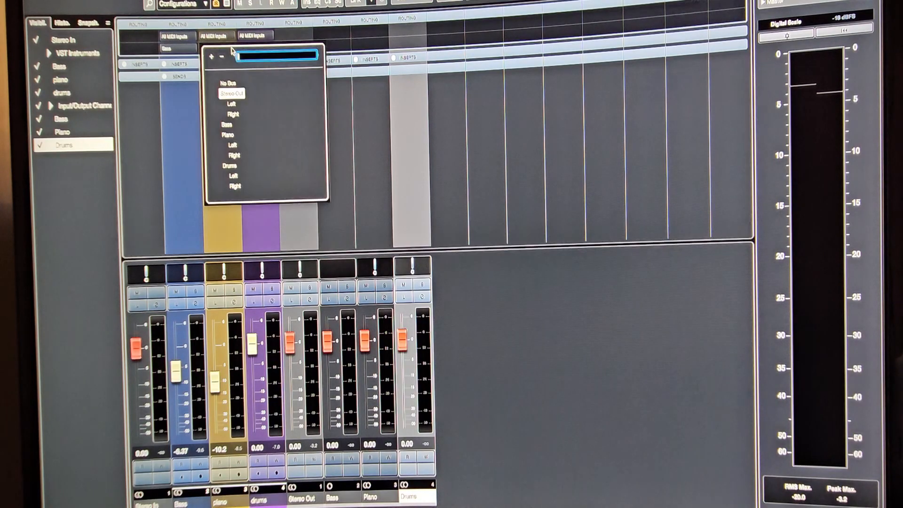
pyautogui.click(230, 94)
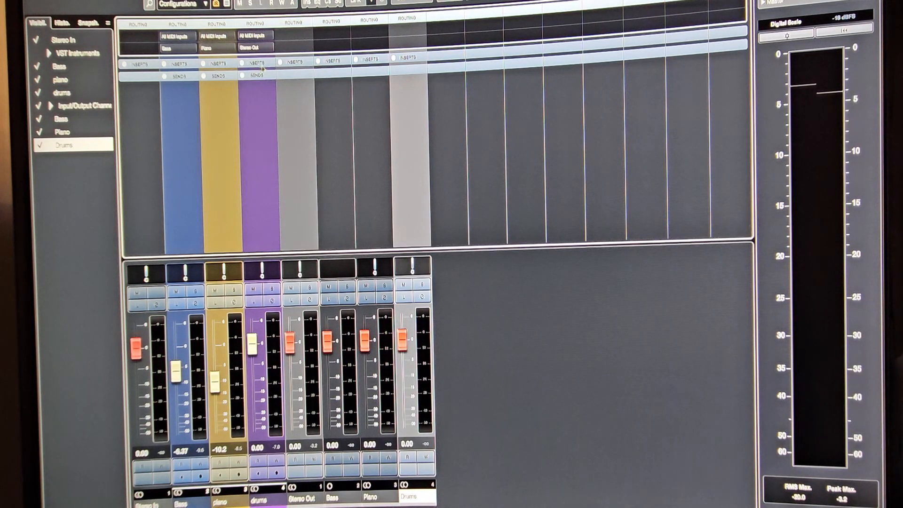
pyautogui.click(254, 47)
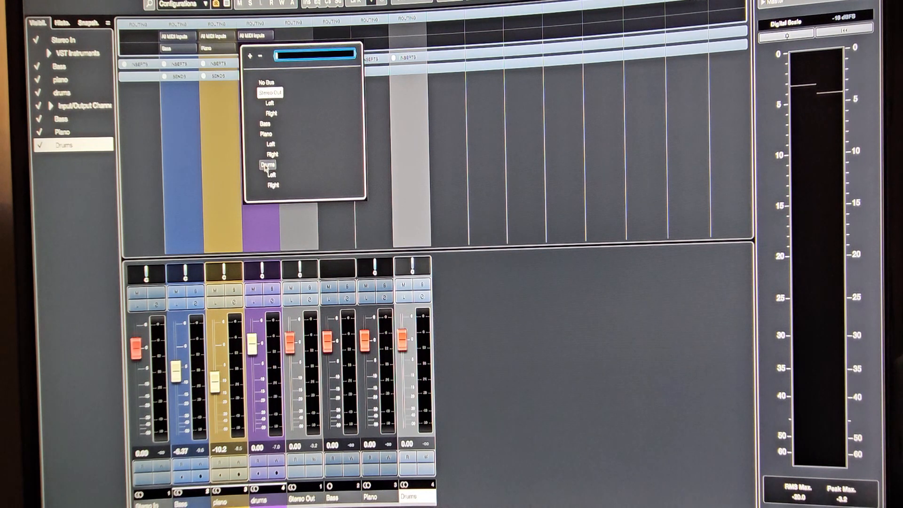
pyautogui.click(267, 165)
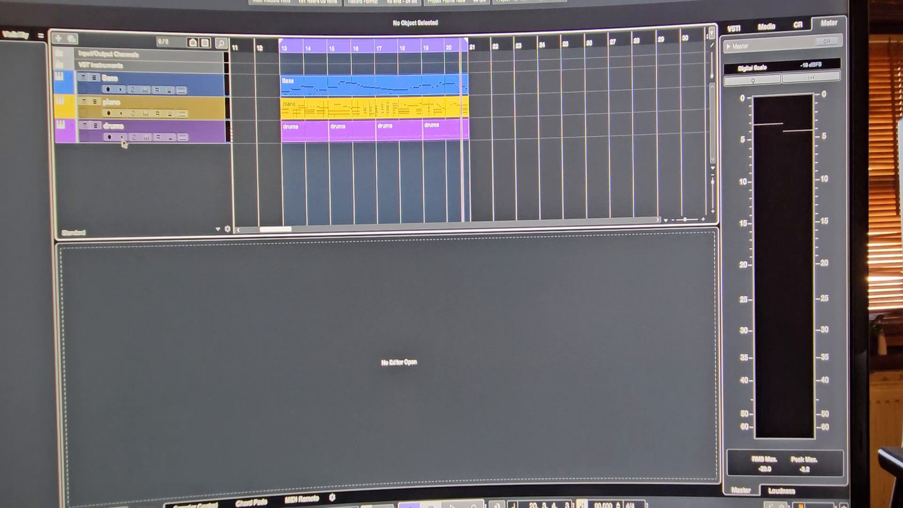
pyautogui.moveTo(146, 137)
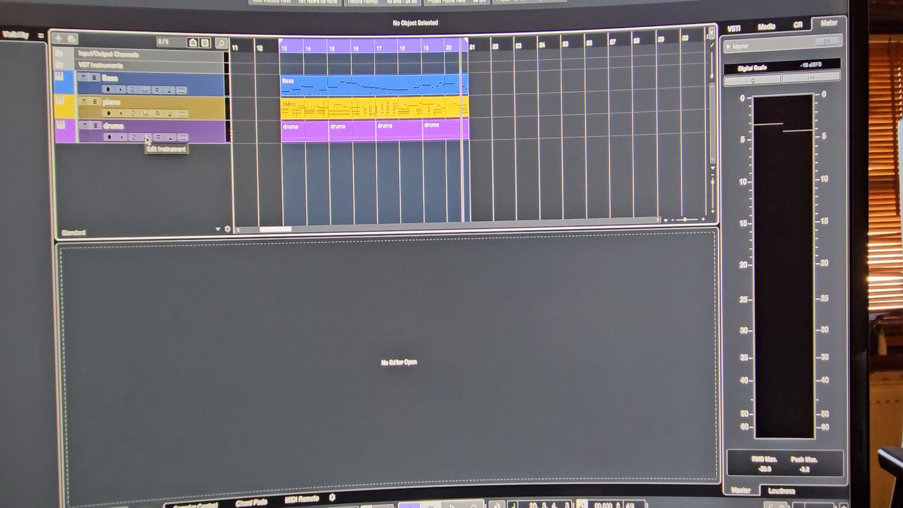
pyautogui.moveTo(416, 258)
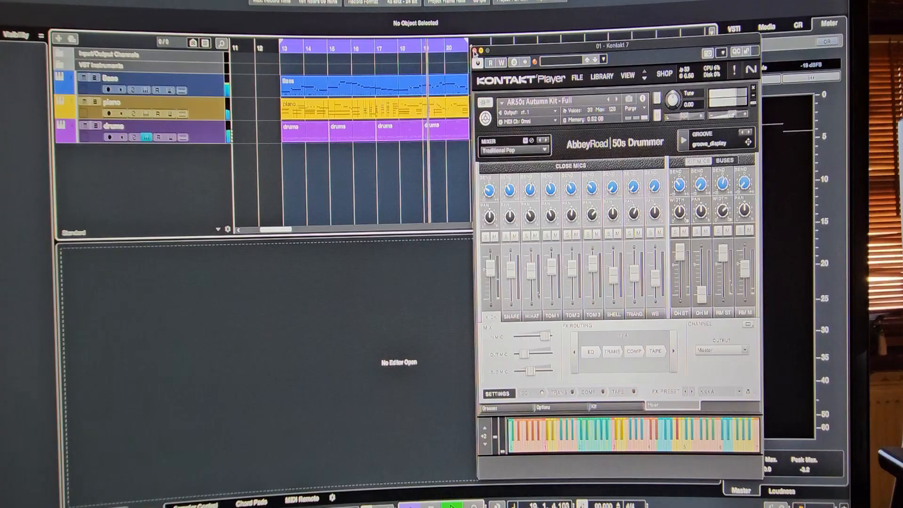
pyautogui.click(473, 51)
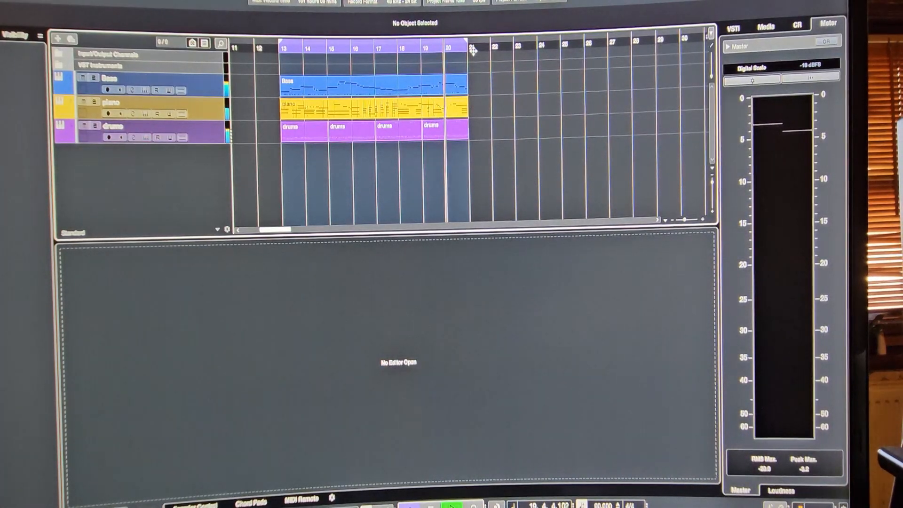